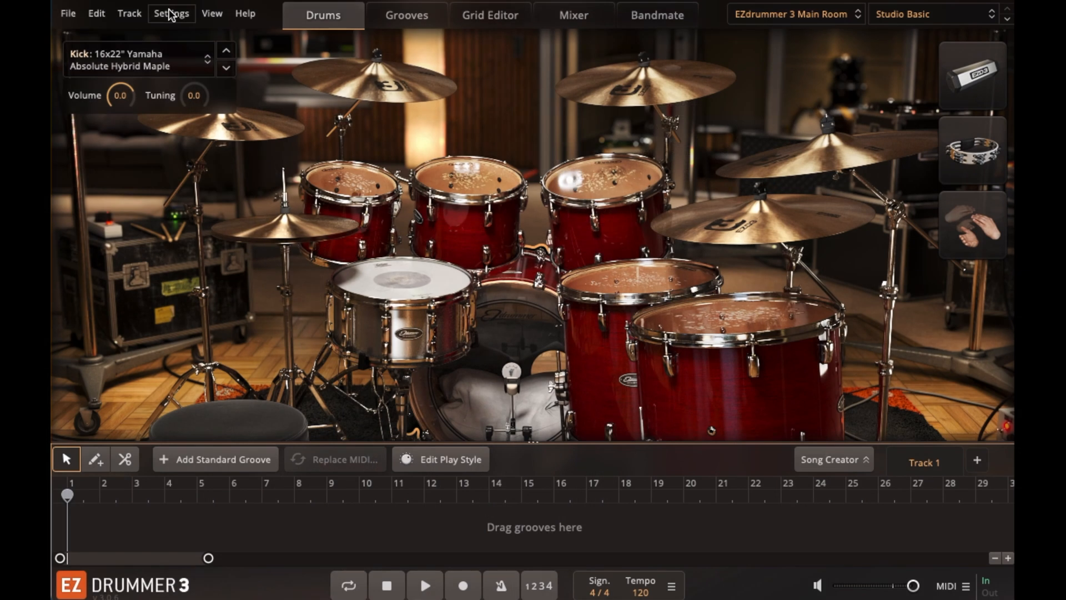
Open Audio/MIDI Setup from the Settings menu to view output devices.
{"action": "left_click", "coordinate": [170, 13]}
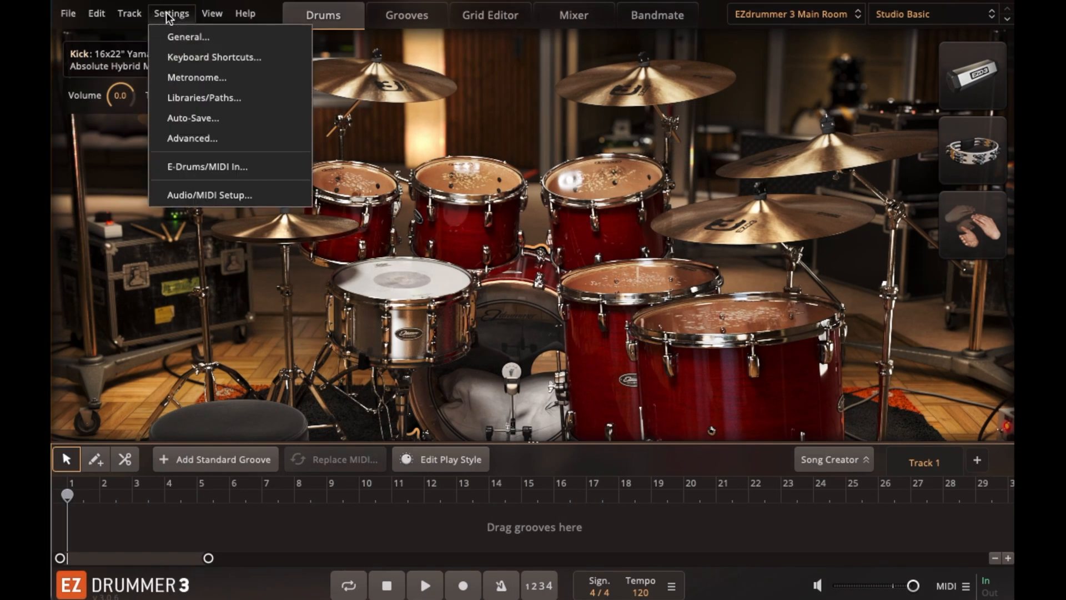
{"action": "left_click", "coordinate": [208, 194]}
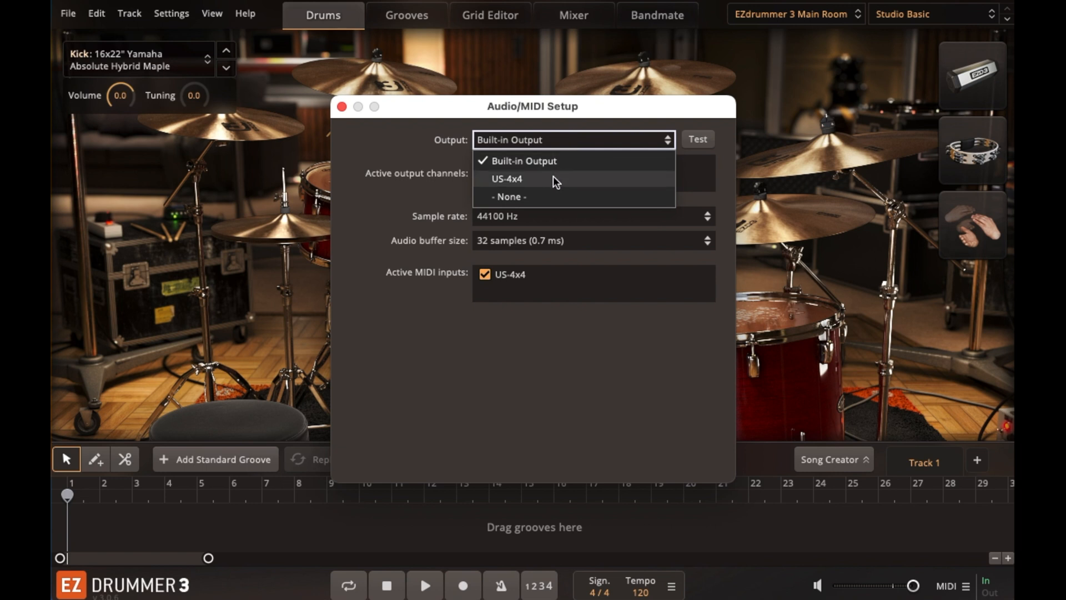
Output audio through US-4x4 at a 64-sample buffer, then close the setup window.
{"action": "left_click", "coordinate": [505, 179]}
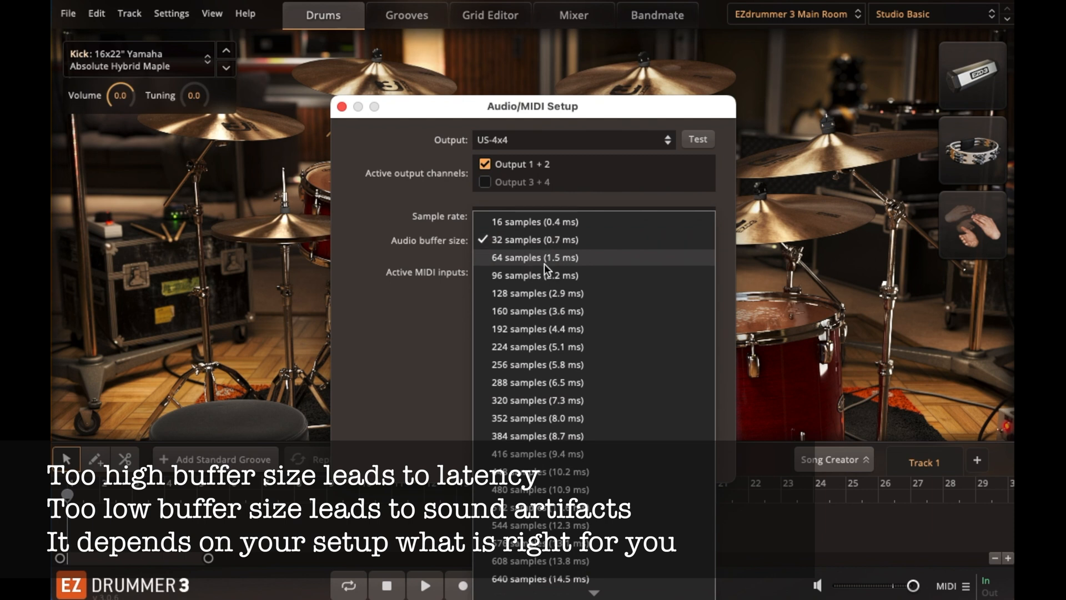
{"action": "left_click", "coordinate": [533, 257]}
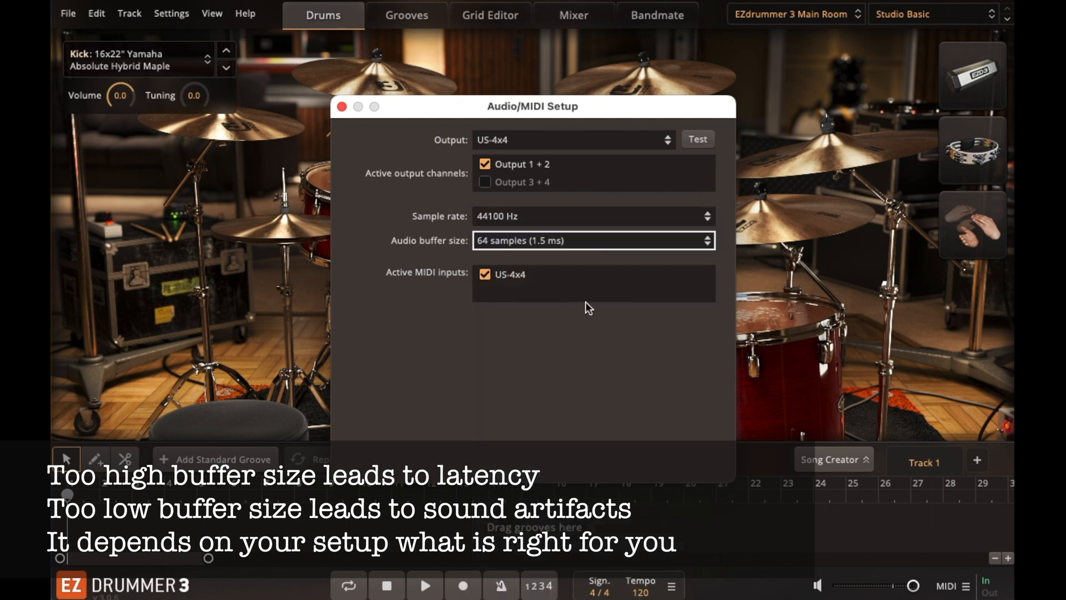
{"action": "mouse_move", "coordinate": [413, 121]}
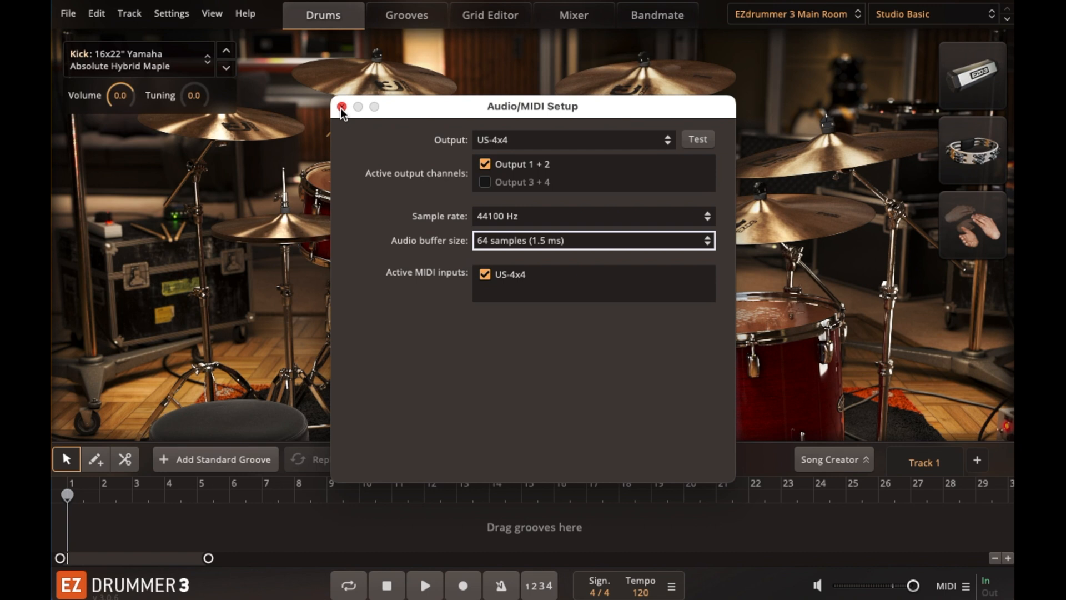
{"action": "left_click", "coordinate": [341, 106]}
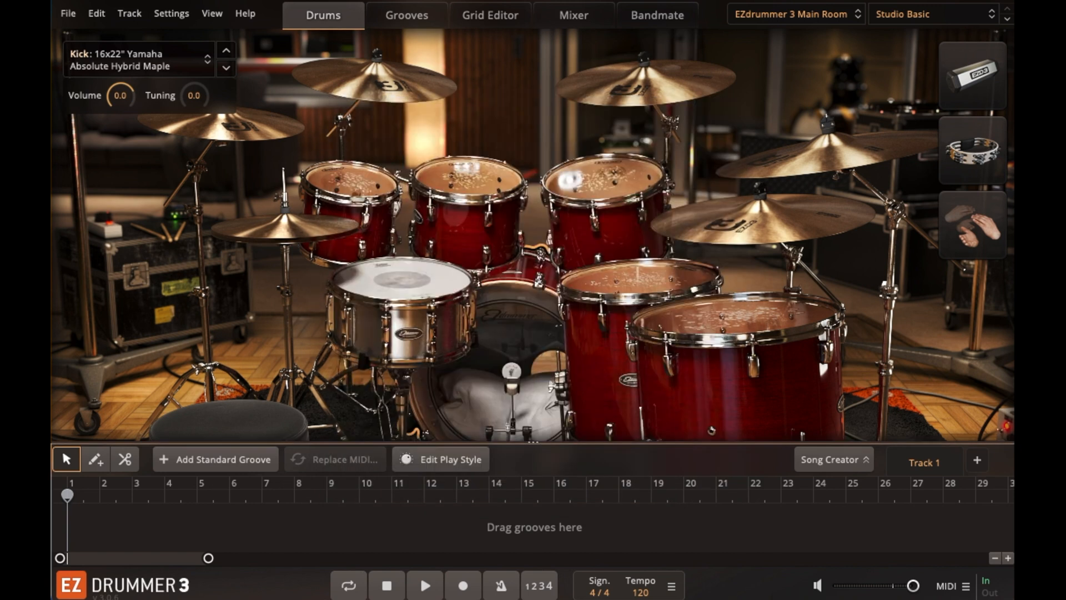
Open the E-Drums/MIDI In page from the Settings menu.
{"action": "left_click", "coordinate": [171, 13]}
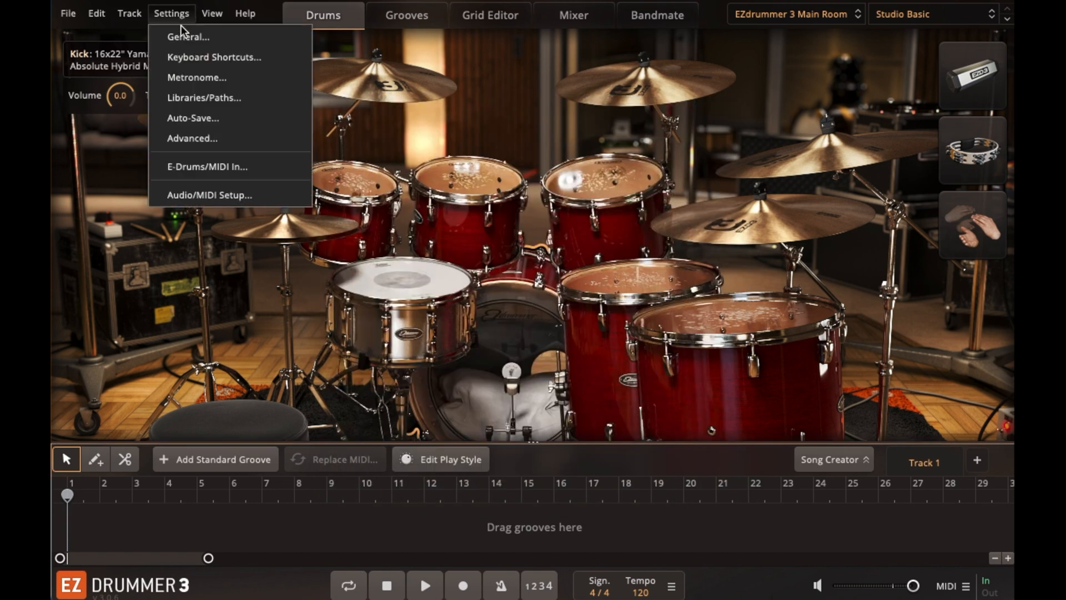
{"action": "mouse_move", "coordinate": [195, 170]}
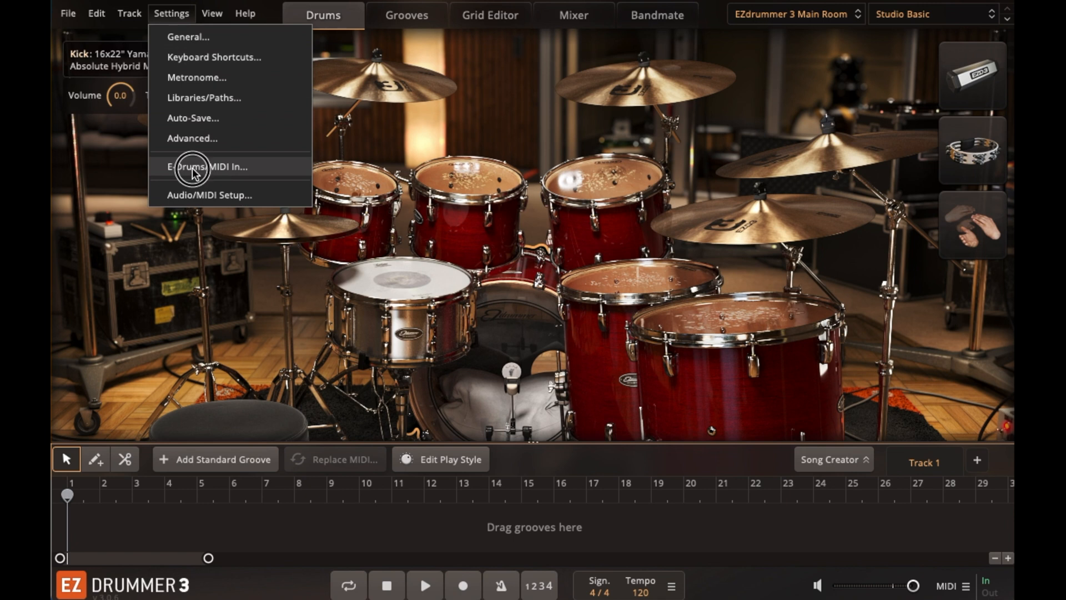
{"action": "left_click", "coordinate": [211, 166]}
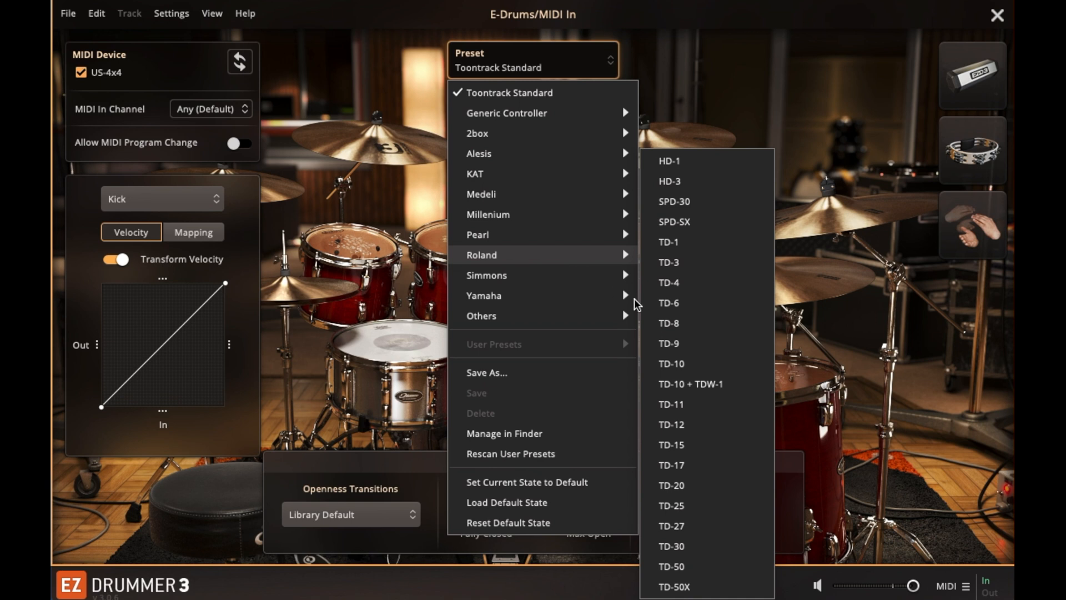
{"action": "mouse_move", "coordinate": [704, 485]}
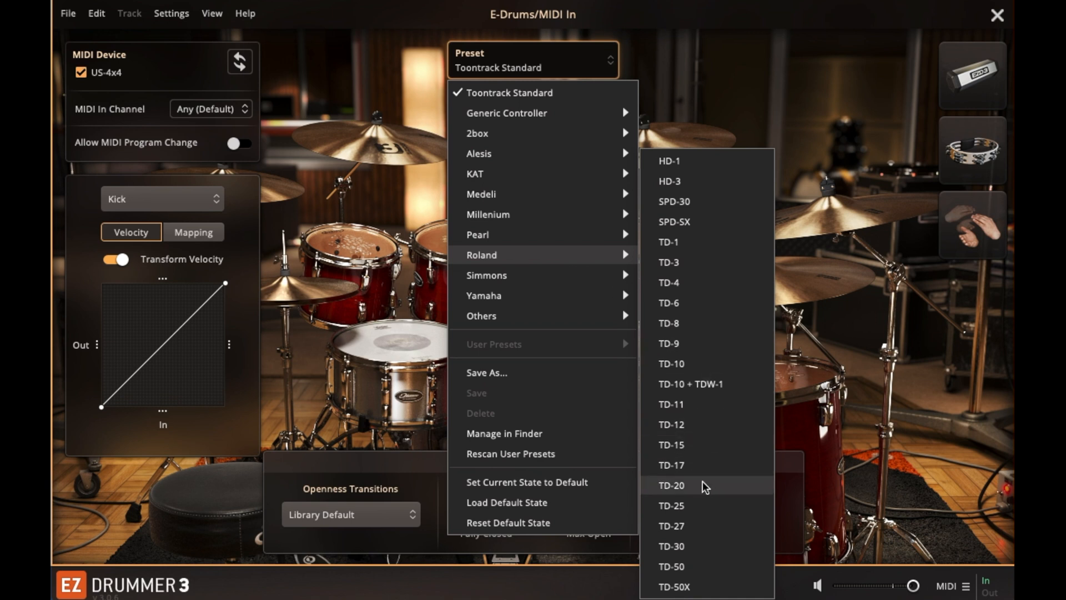
Choose the Roland TD-20 preset for e-drum MIDI input.
{"action": "left_click", "coordinate": [671, 485]}
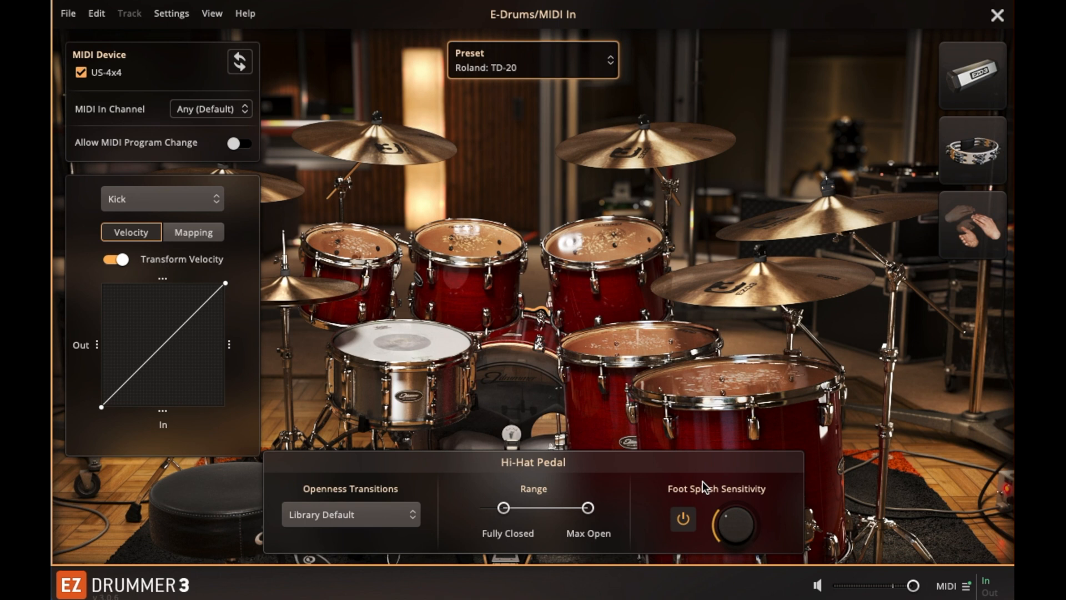
{"action": "mouse_move", "coordinate": [828, 108]}
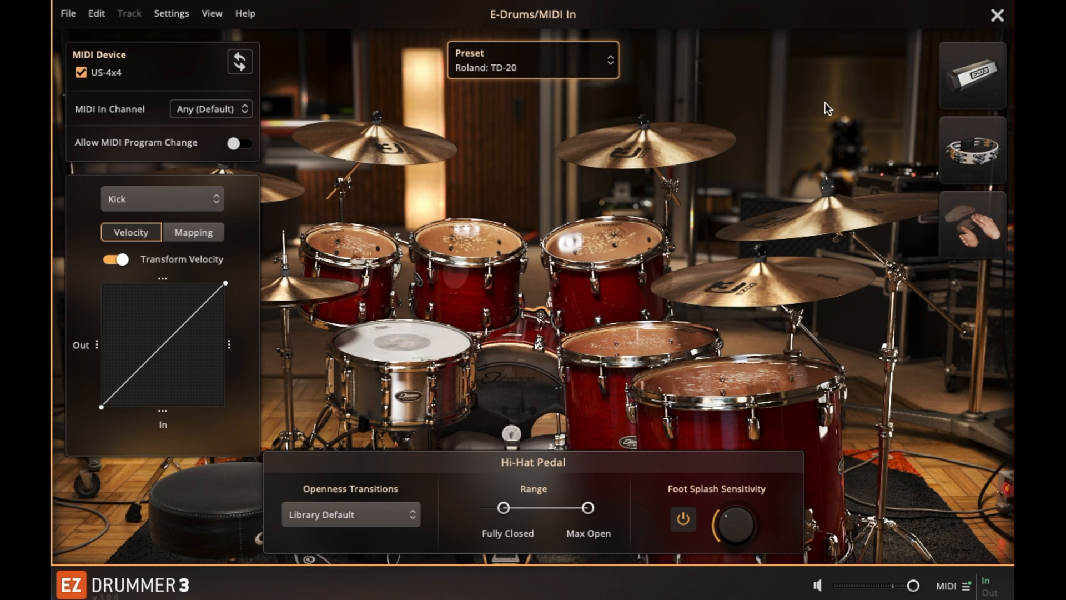
{"action": "mouse_move", "coordinate": [996, 18]}
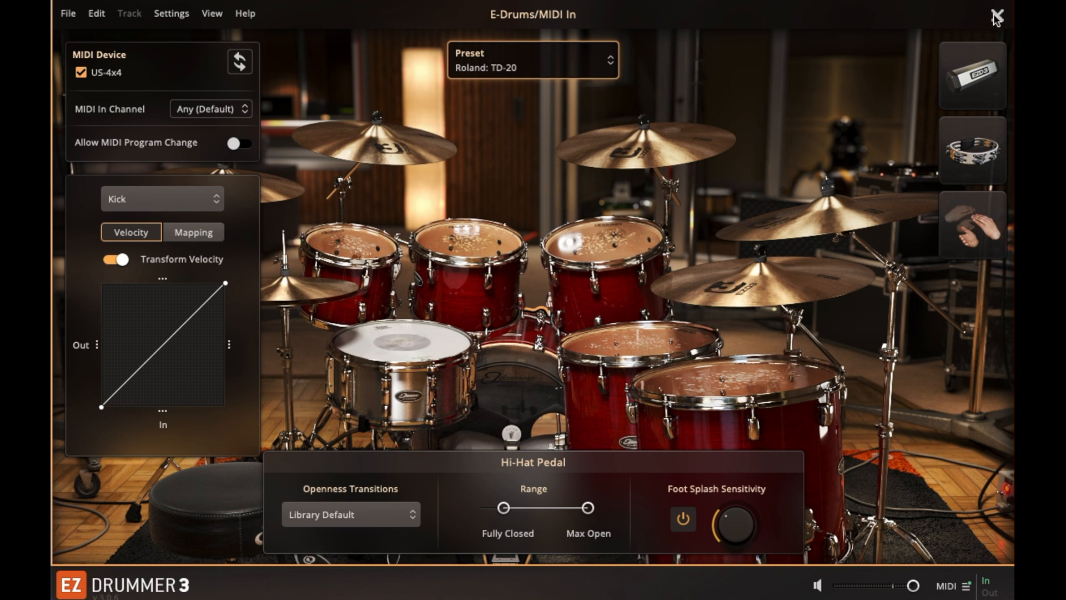